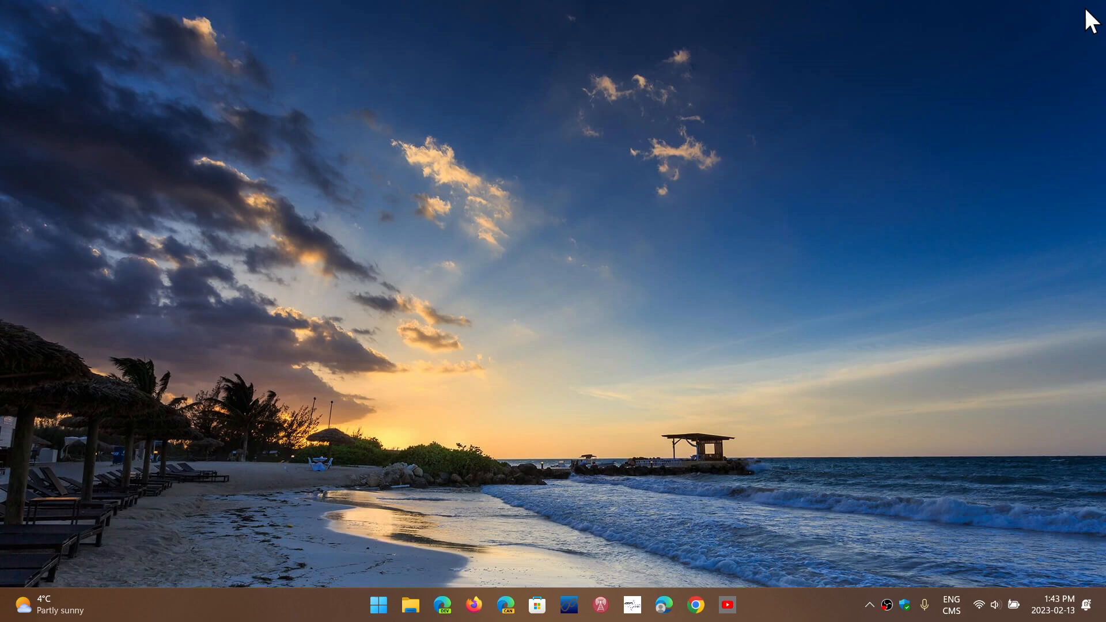
{"action": "mouse_move", "coordinate": [378, 539]}
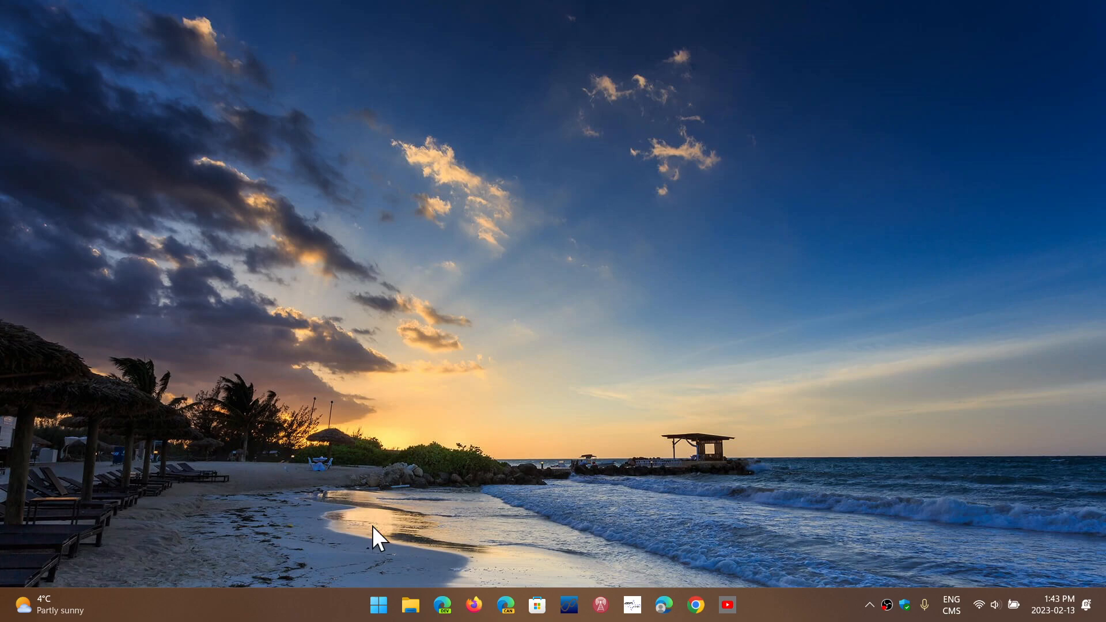
{"action": "mouse_move", "coordinate": [479, 578]}
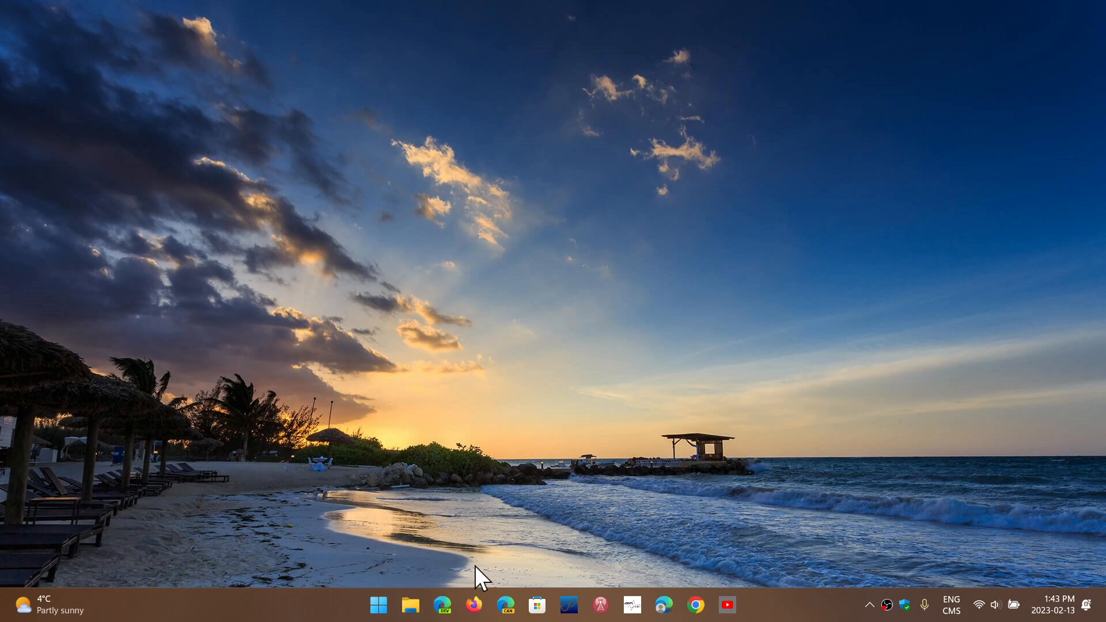
Bring up the Start button's Quick Link menu listing the system tools including Device Manager.
{"action": "right_click", "coordinate": [378, 605]}
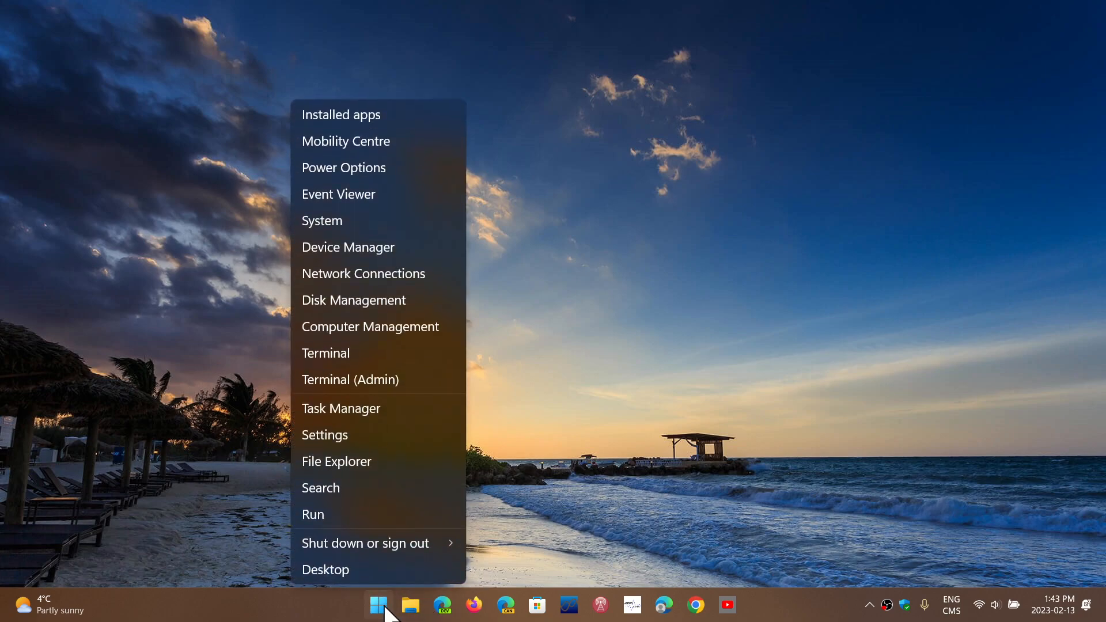
{"action": "mouse_move", "coordinate": [355, 442]}
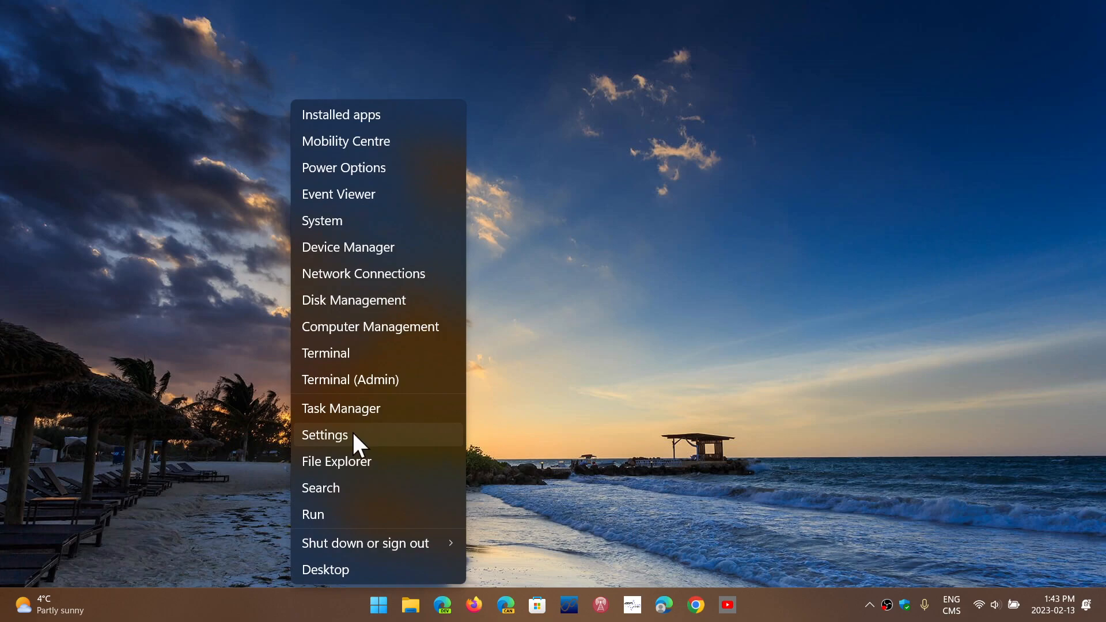
{"action": "mouse_move", "coordinate": [361, 335]}
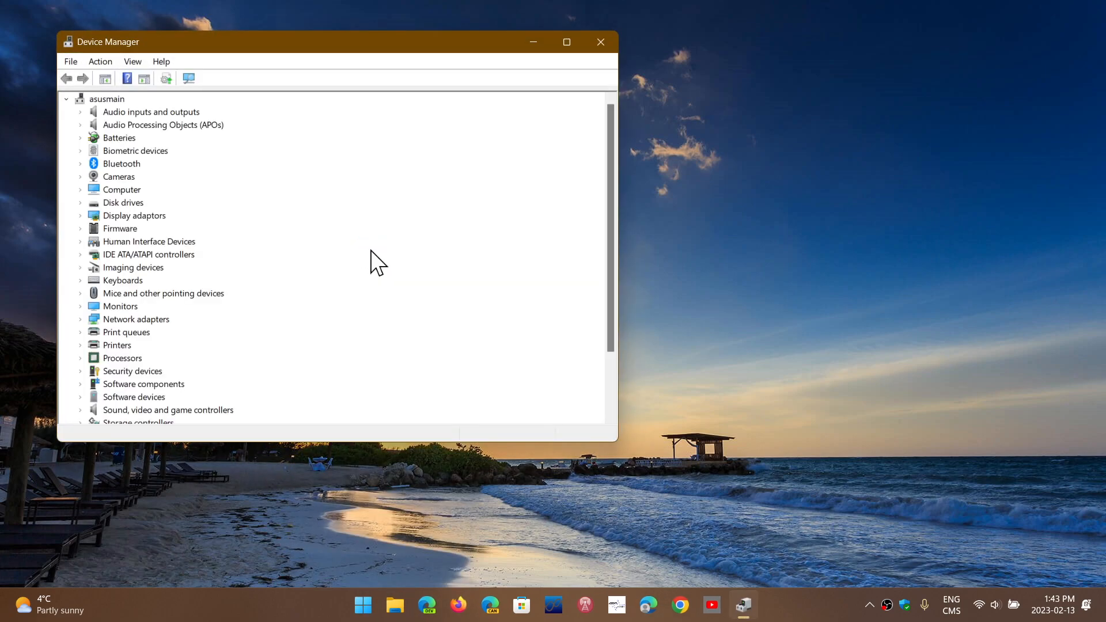
{"action": "mouse_move", "coordinate": [215, 190]}
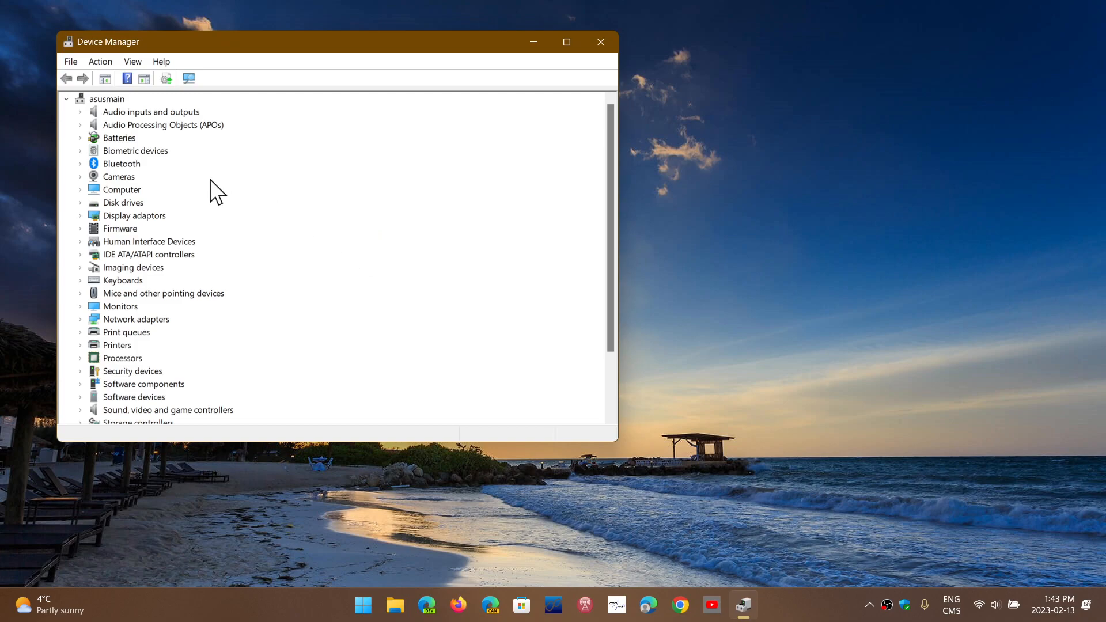
{"action": "mouse_move", "coordinate": [80, 226]}
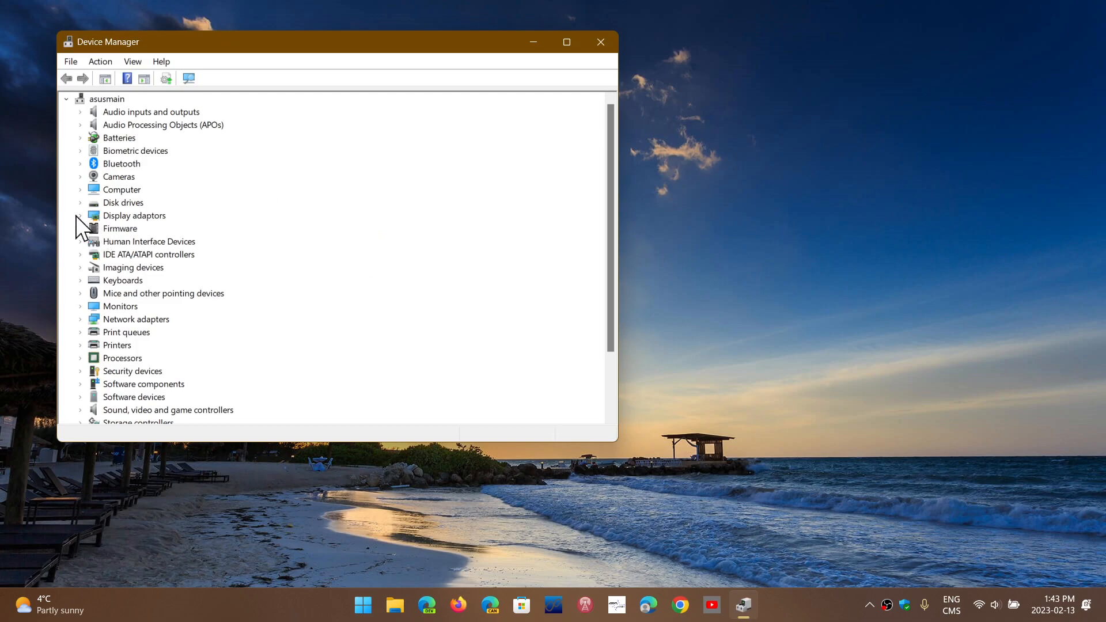
Read the AMD Radeon(TM) Graphics driver version under Display adaptors, then close its properties.
{"action": "left_click", "coordinate": [80, 216]}
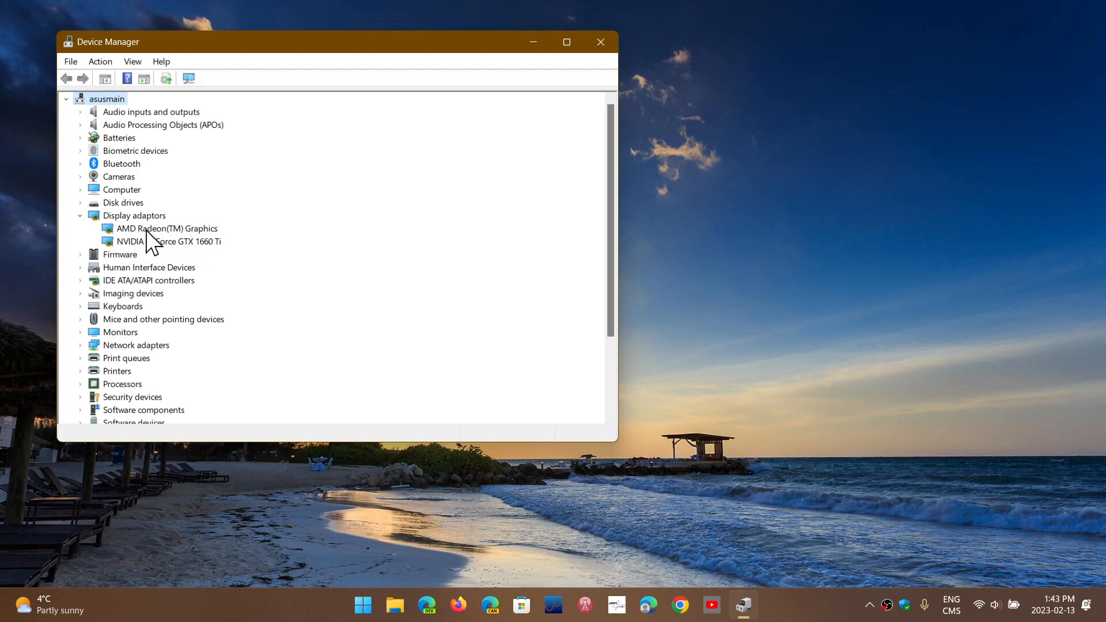
{"action": "mouse_move", "coordinate": [153, 243]}
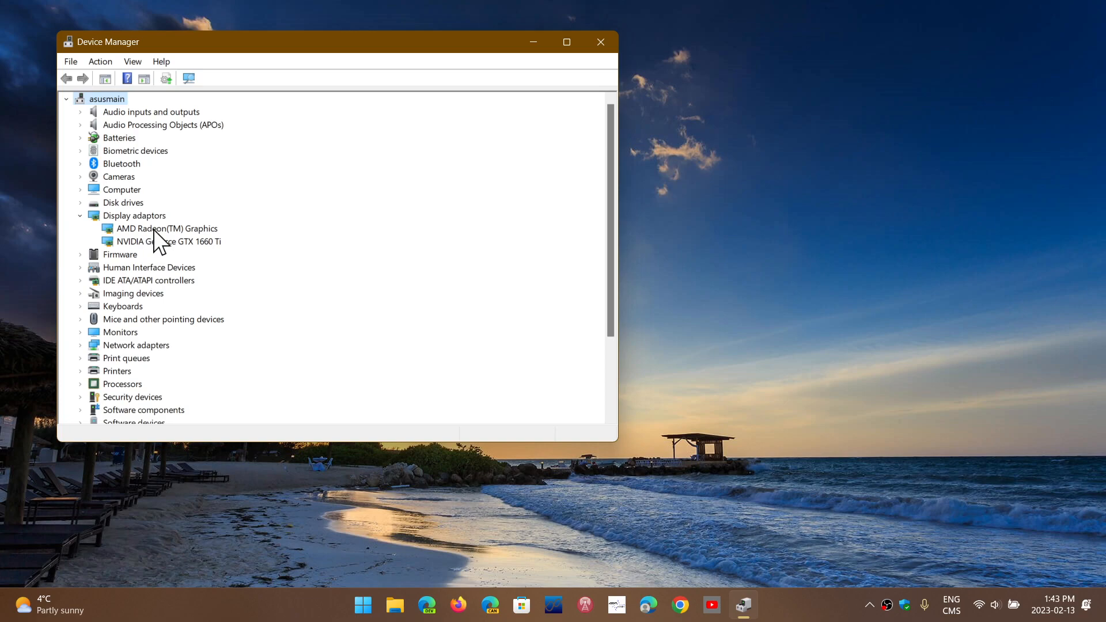
{"action": "double_click", "coordinate": [167, 228]}
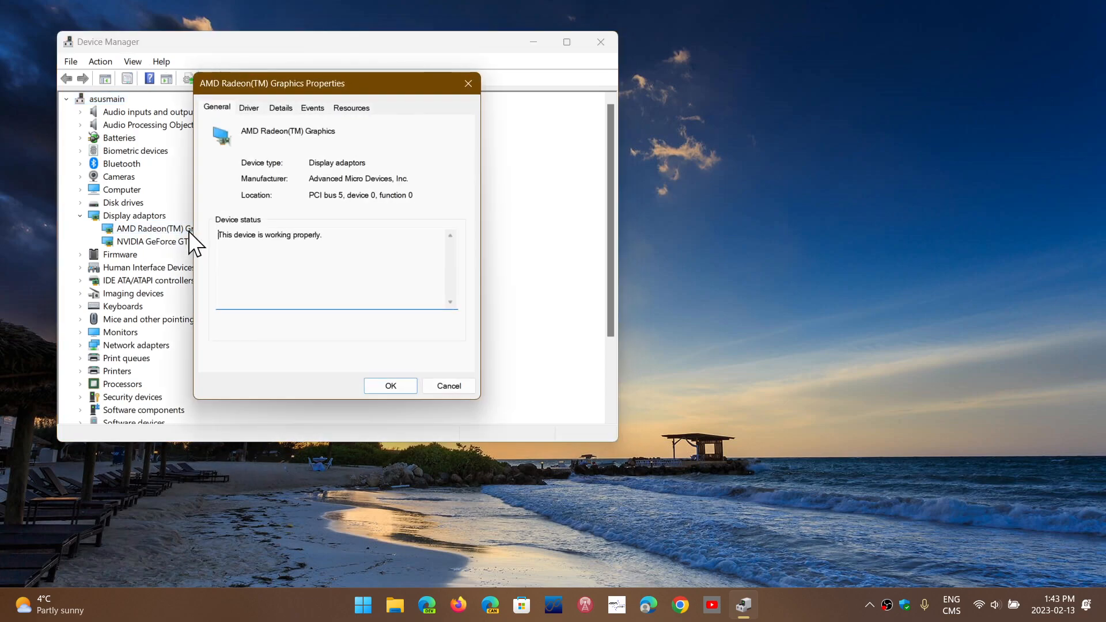
{"action": "left_click", "coordinate": [249, 107]}
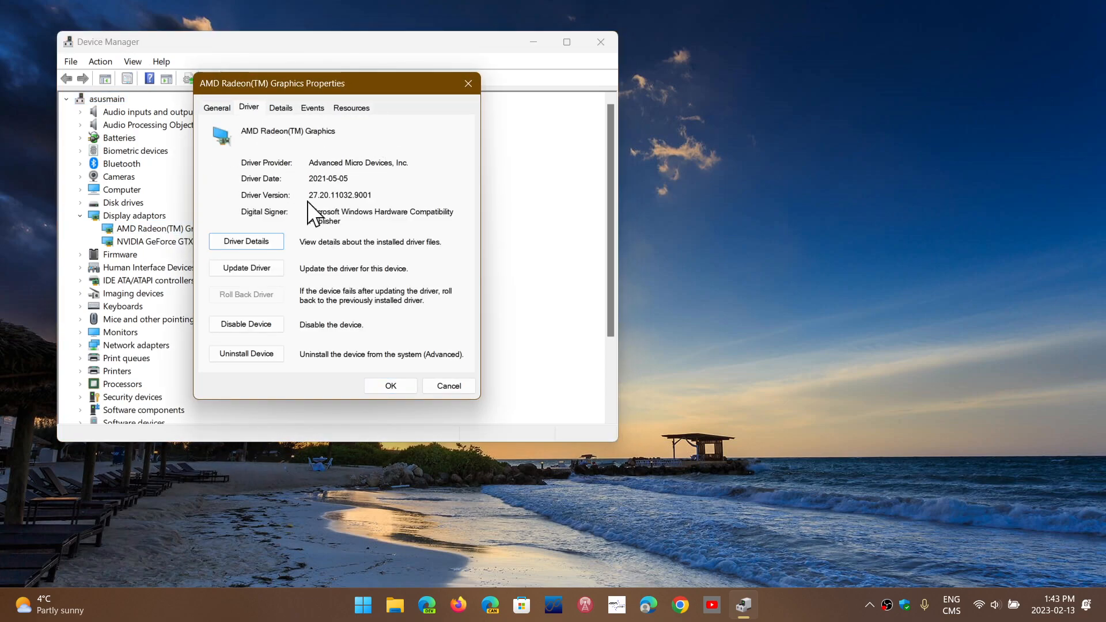
{"action": "mouse_move", "coordinate": [467, 83]}
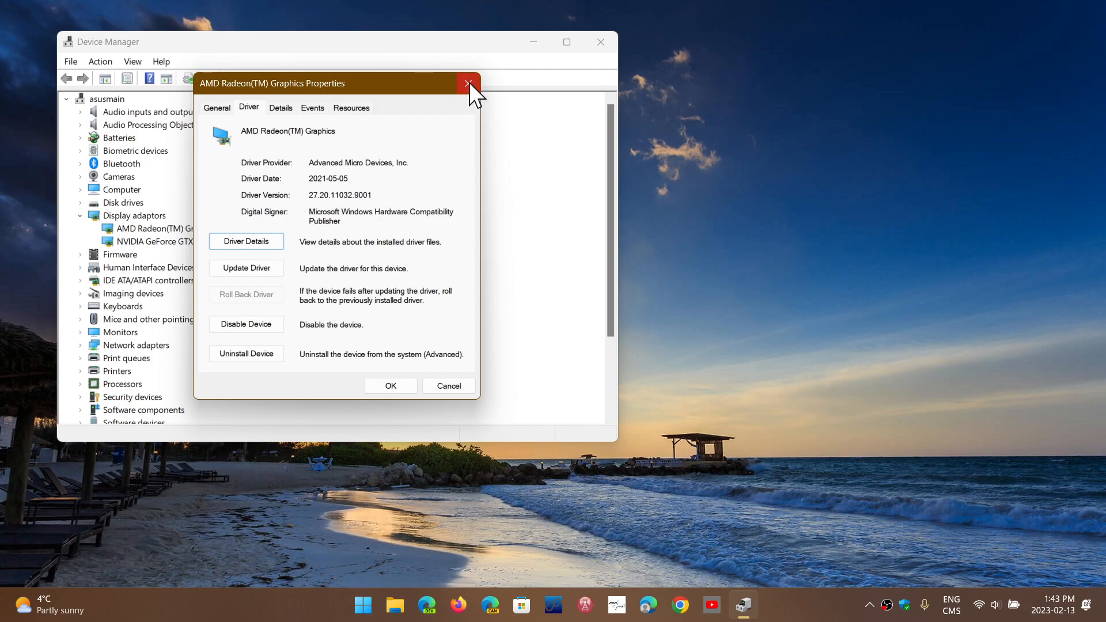
{"action": "left_click", "coordinate": [468, 83]}
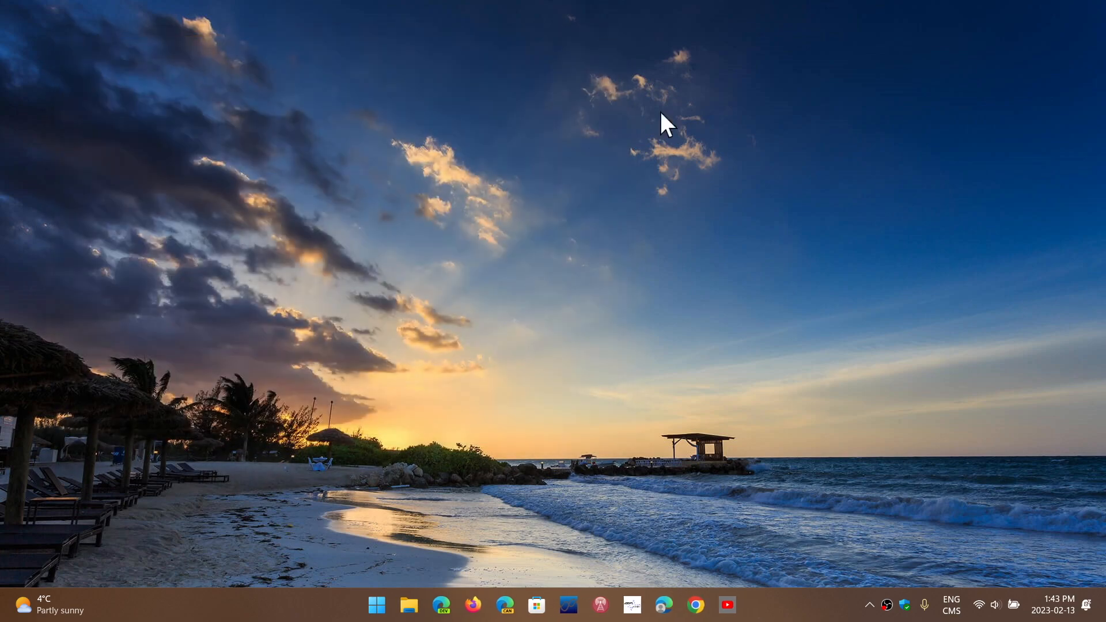
{"action": "mouse_move", "coordinate": [748, 370]}
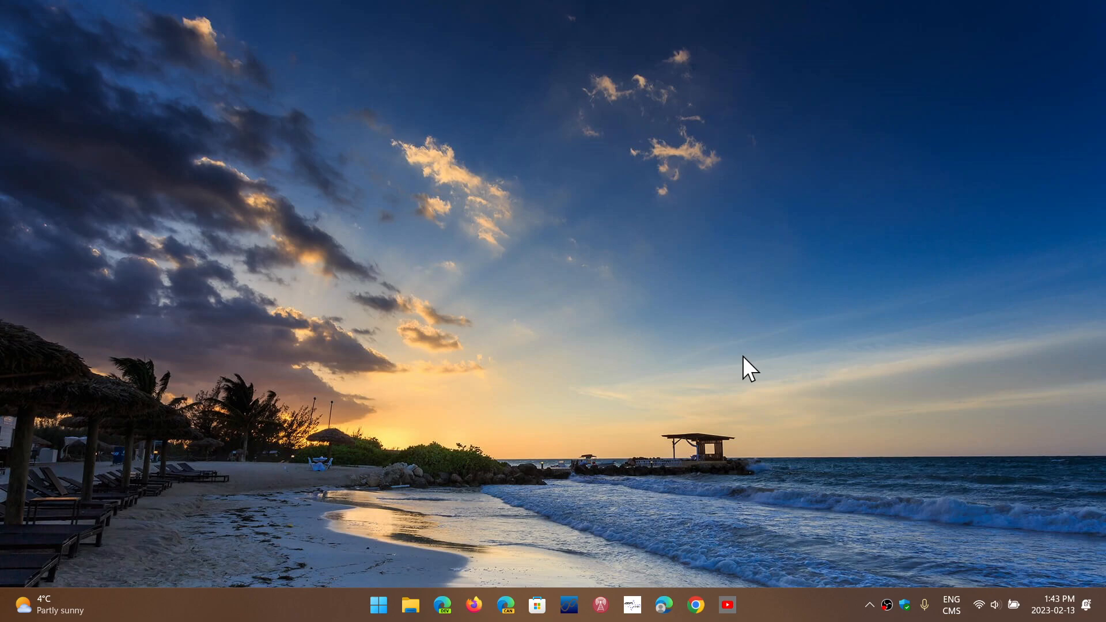
{"action": "mouse_move", "coordinate": [379, 605]}
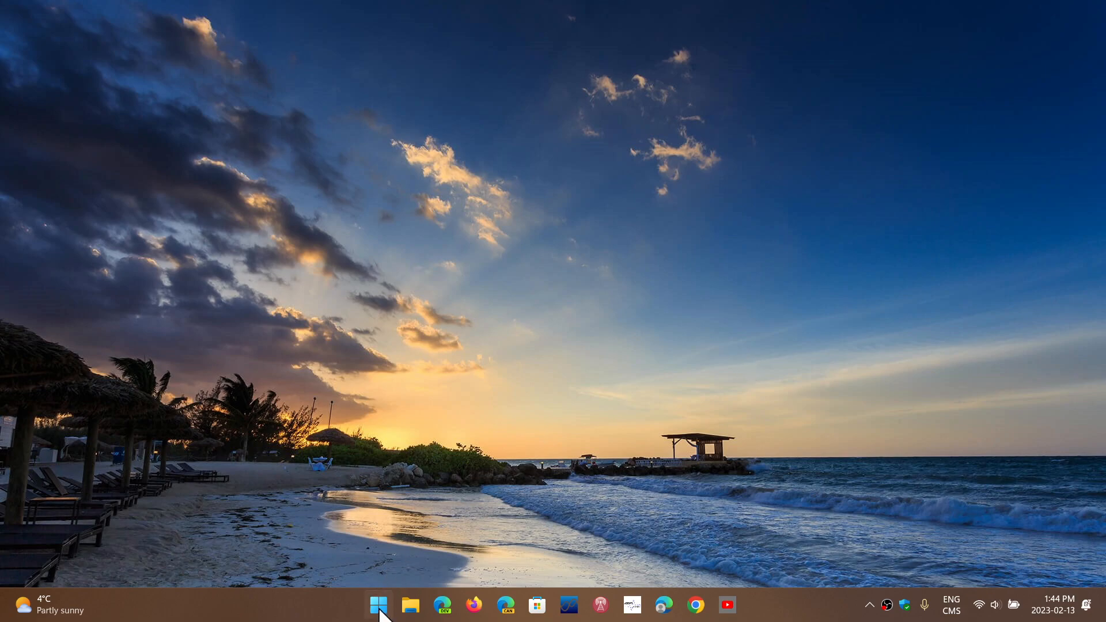
Reopen Device Manager and start Update Driver for AMD Radeon(TM) Graphics so Windows searches for a newer driver.
{"action": "right_click", "coordinate": [377, 605]}
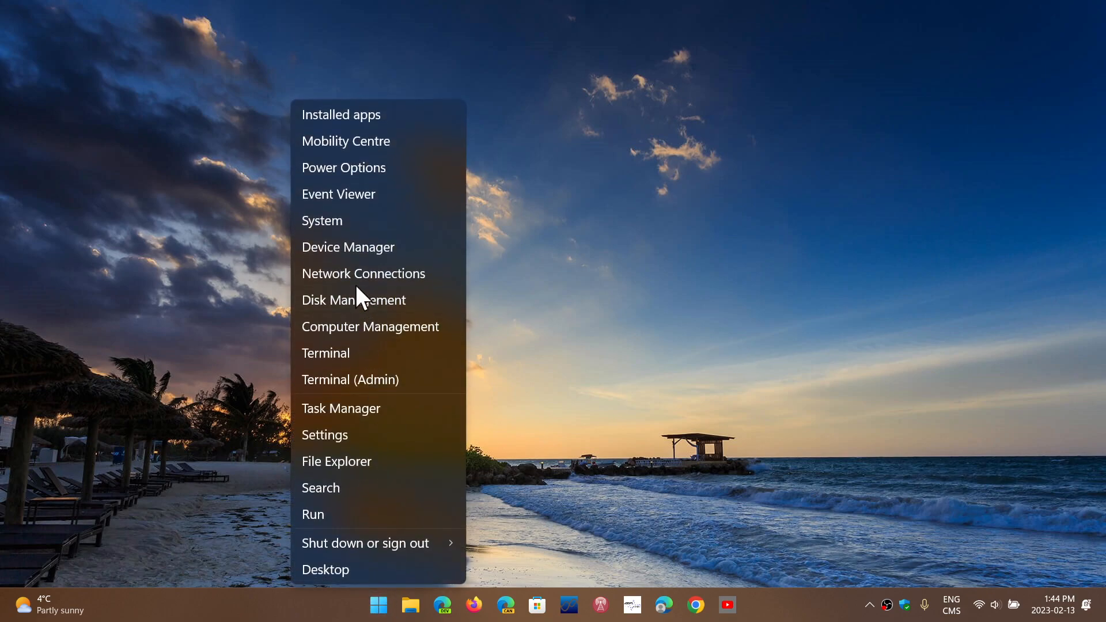
{"action": "left_click", "coordinate": [348, 247]}
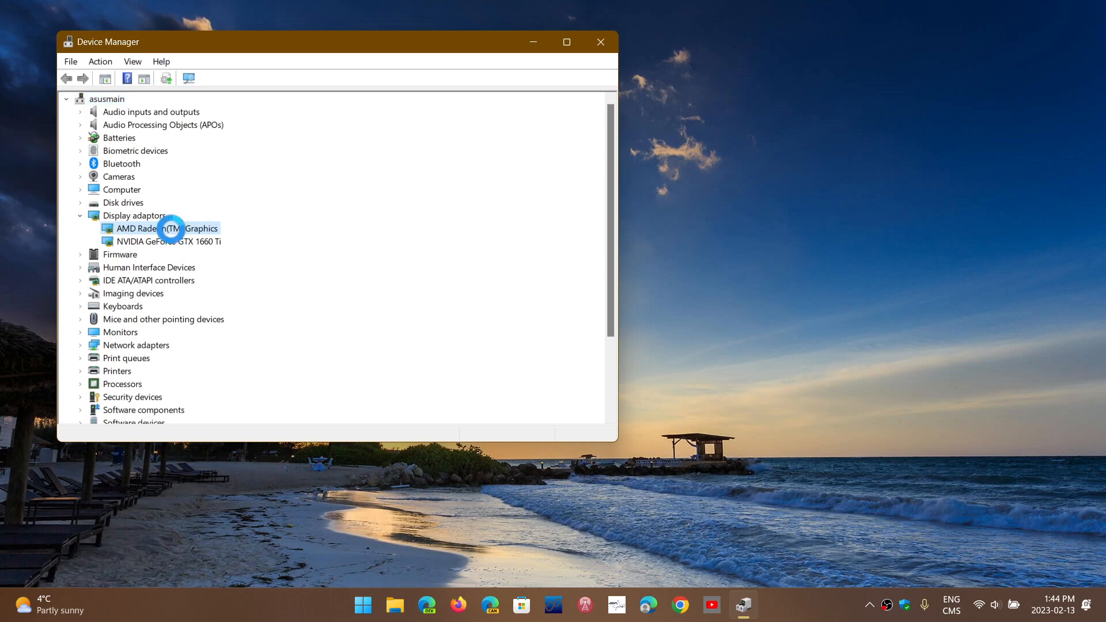
{"action": "double_click", "coordinate": [167, 228]}
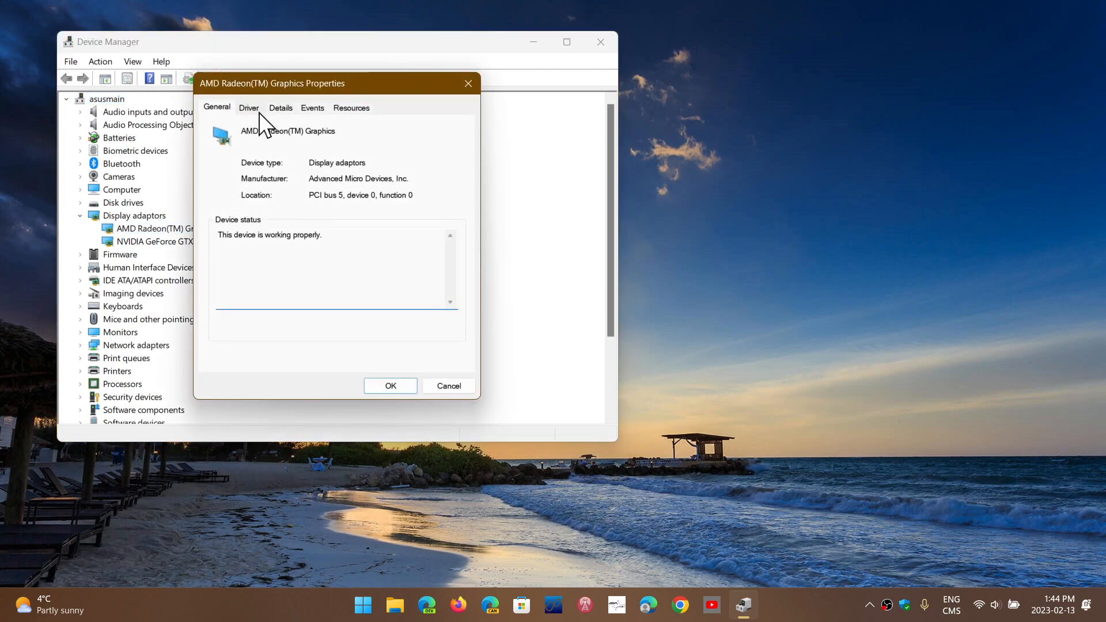
{"action": "left_click", "coordinate": [249, 107]}
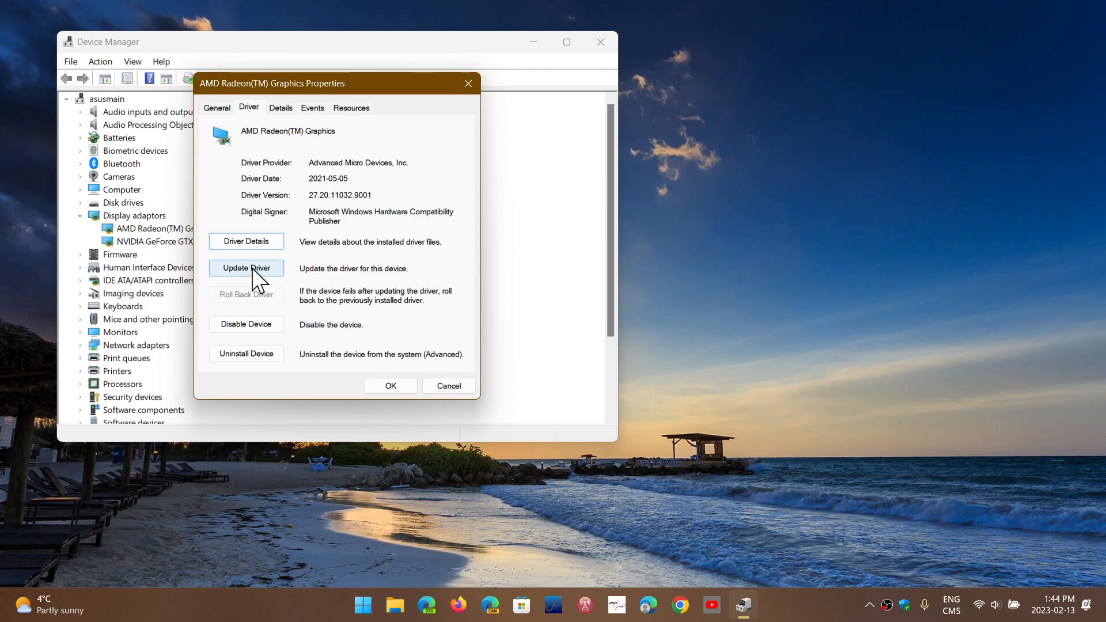
{"action": "left_click", "coordinate": [245, 269]}
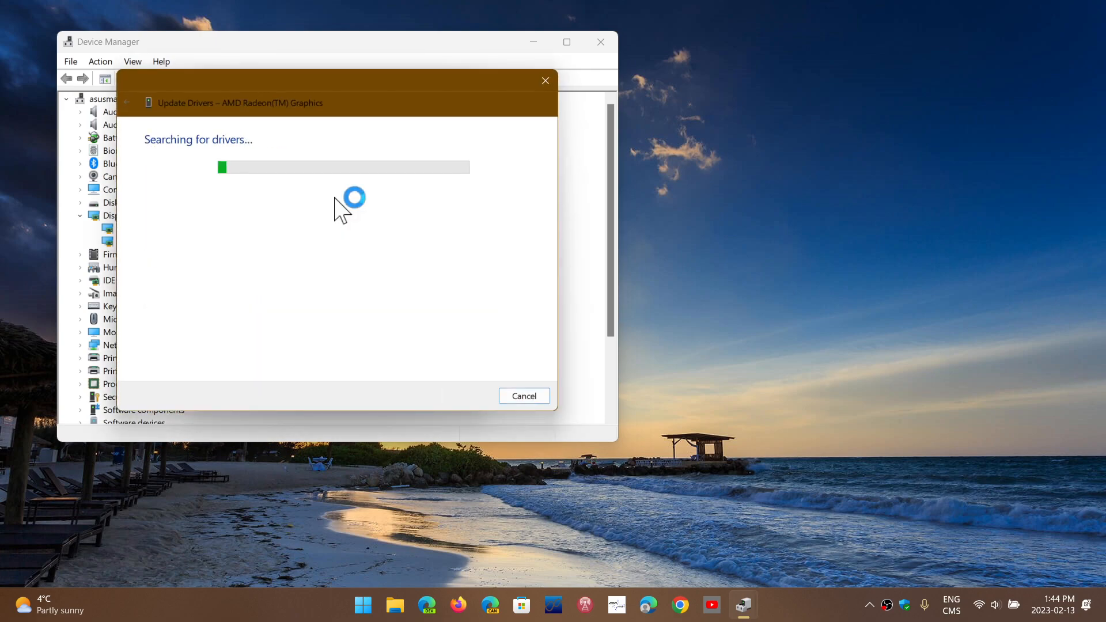